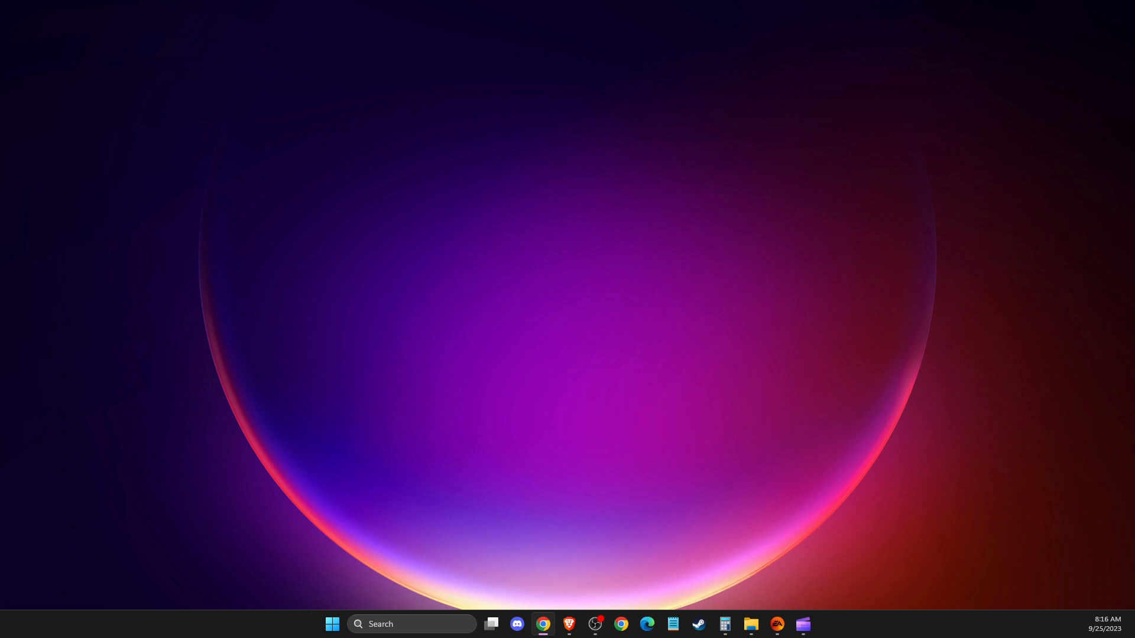
{"action": "mouse_move", "coordinate": [517, 516]}
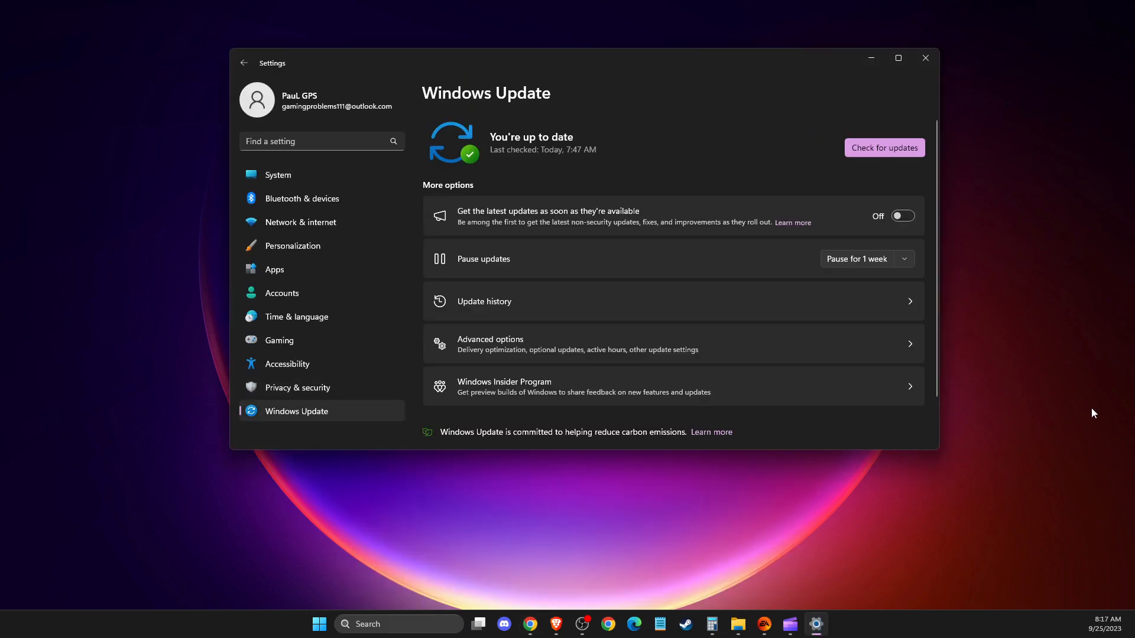
Run the Windows Update check, confirm the PC is up to date, and close Settings
{"action": "left_click", "coordinate": [884, 148]}
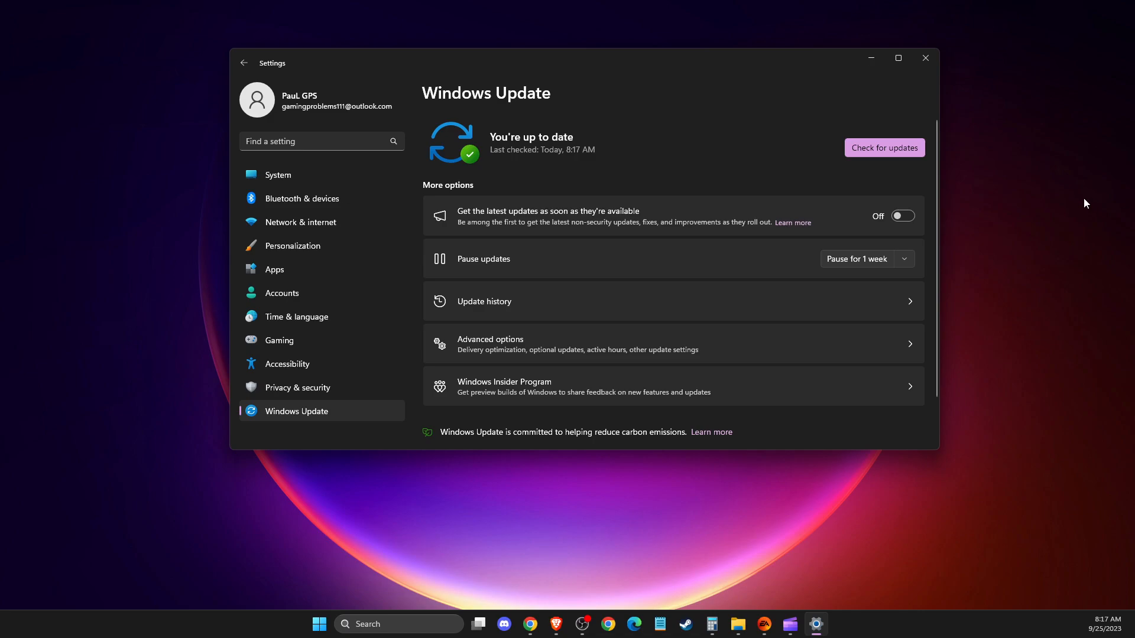
{"action": "left_click", "coordinate": [925, 58]}
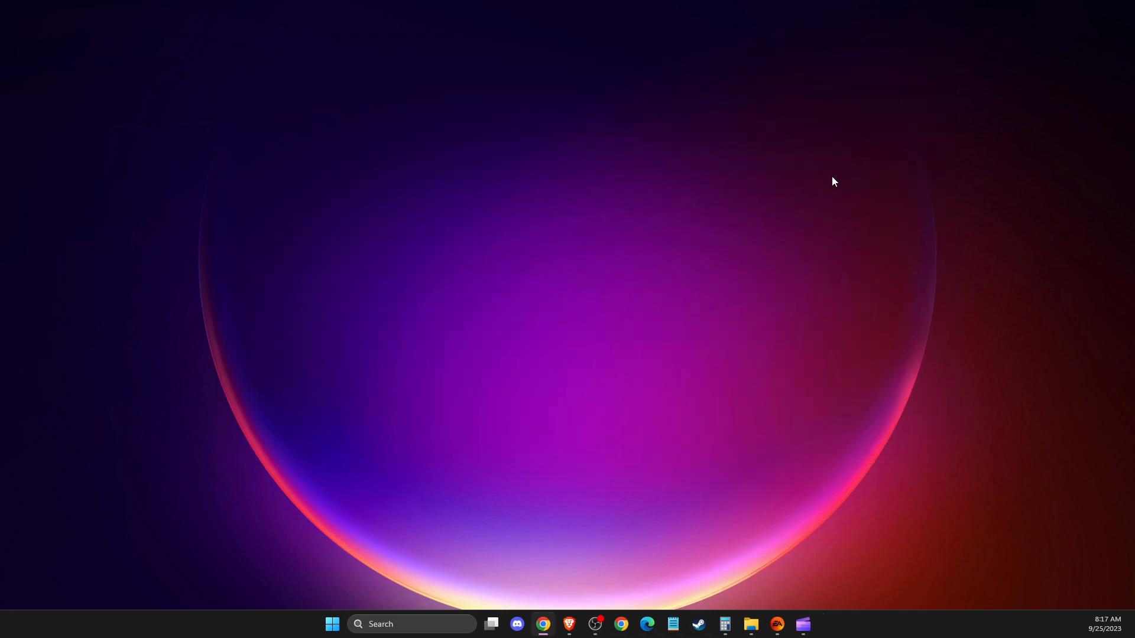
{"action": "mouse_move", "coordinate": [746, 301]}
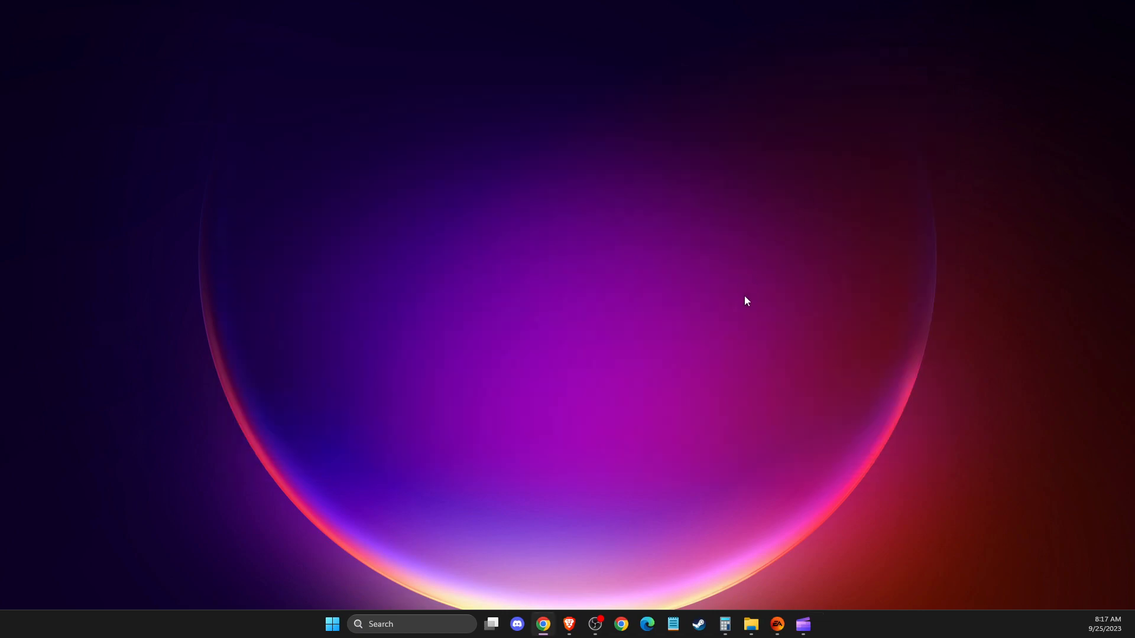
{"action": "mouse_move", "coordinate": [532, 392]}
{"action": "type", "text": "GEF"}
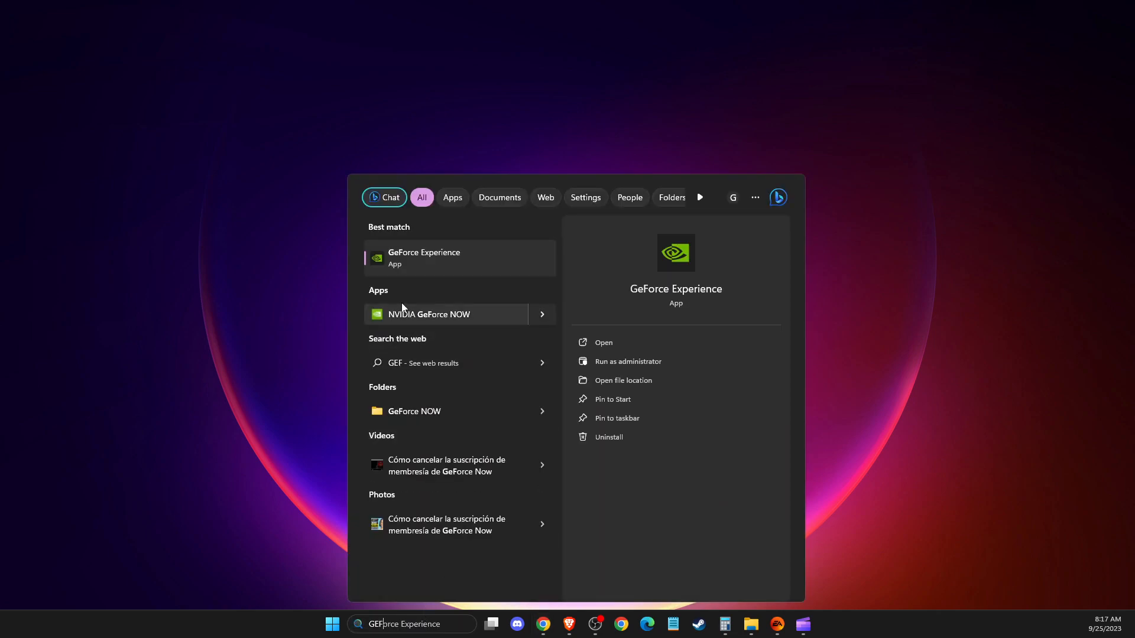
Launch GeForce Experience, check the Drivers page for updates, confirm the latest Studio Driver, and close it
{"action": "left_click", "coordinate": [424, 257]}
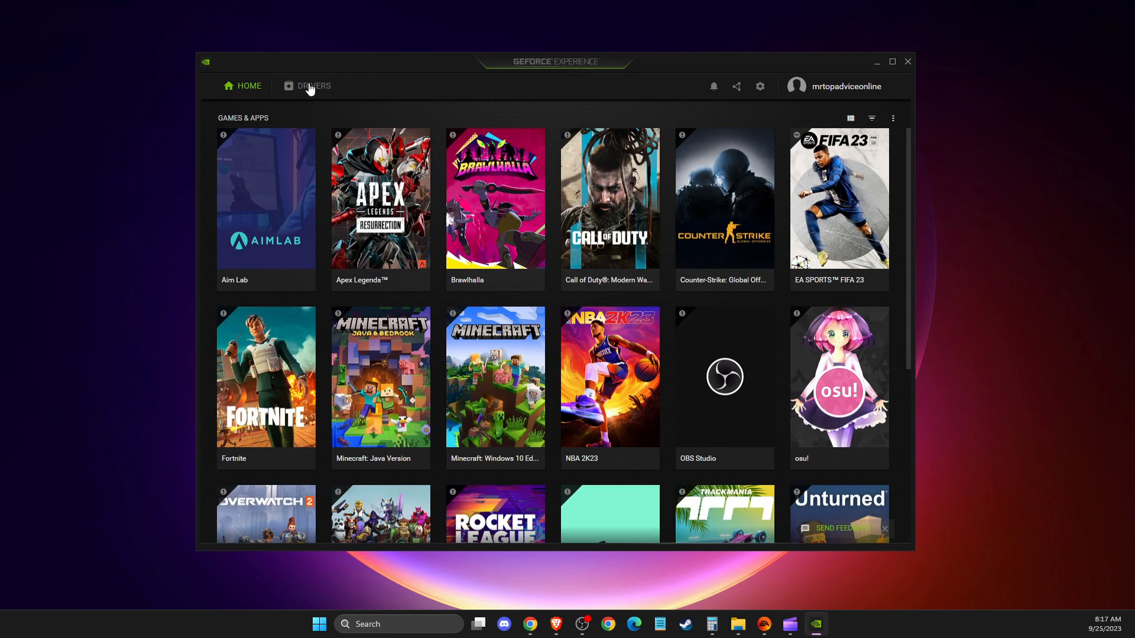
{"action": "left_click", "coordinate": [312, 85]}
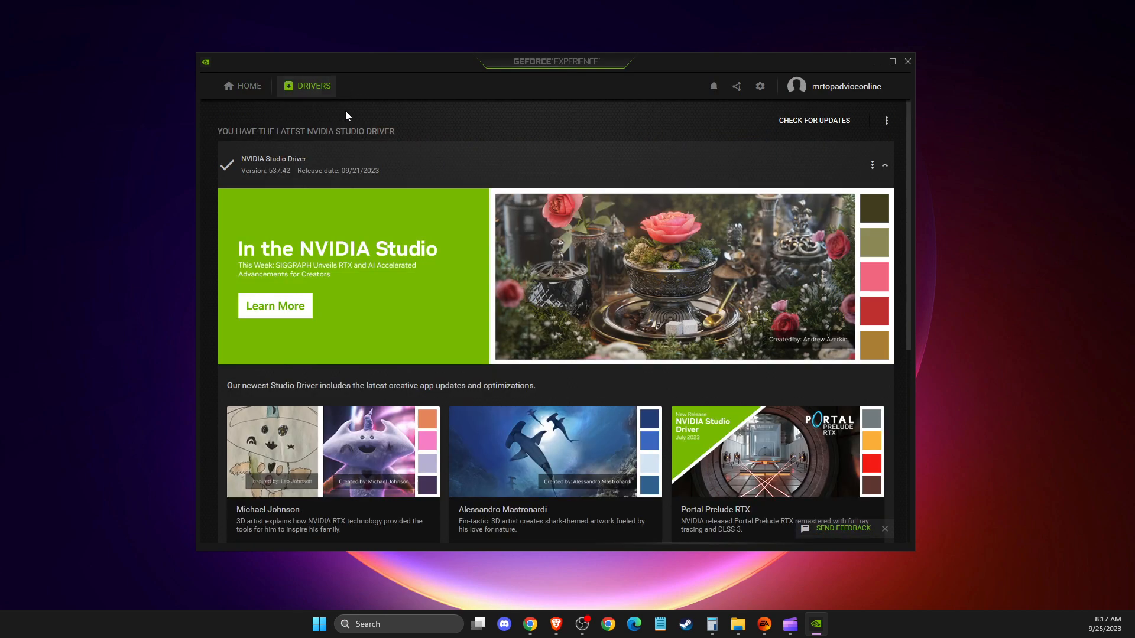
{"action": "left_click", "coordinate": [814, 121]}
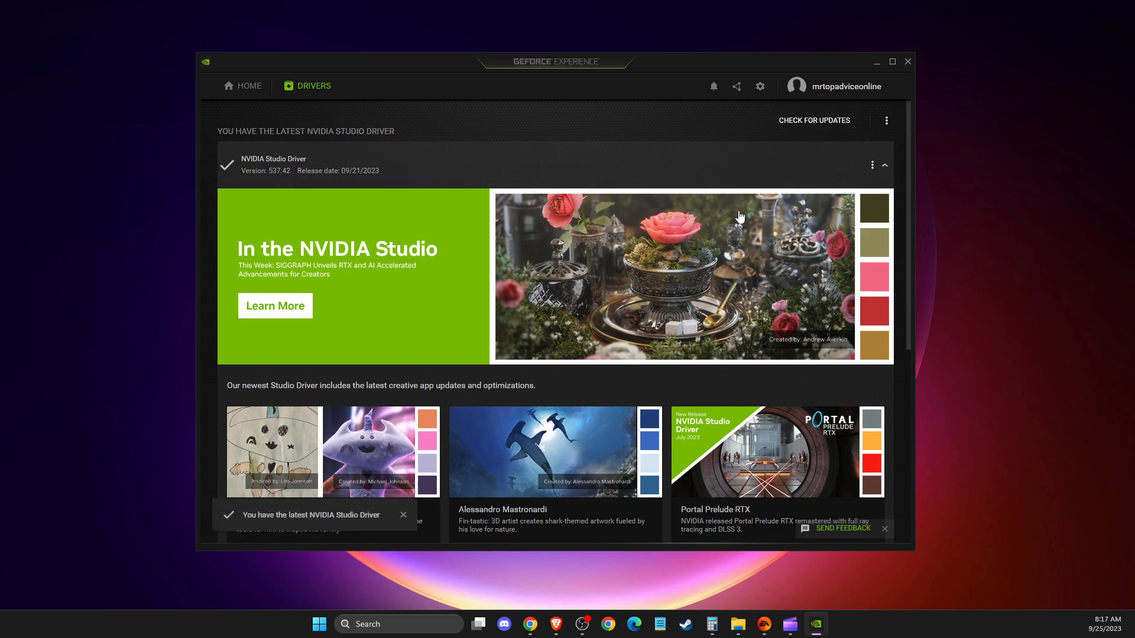
{"action": "mouse_move", "coordinate": [880, 103]}
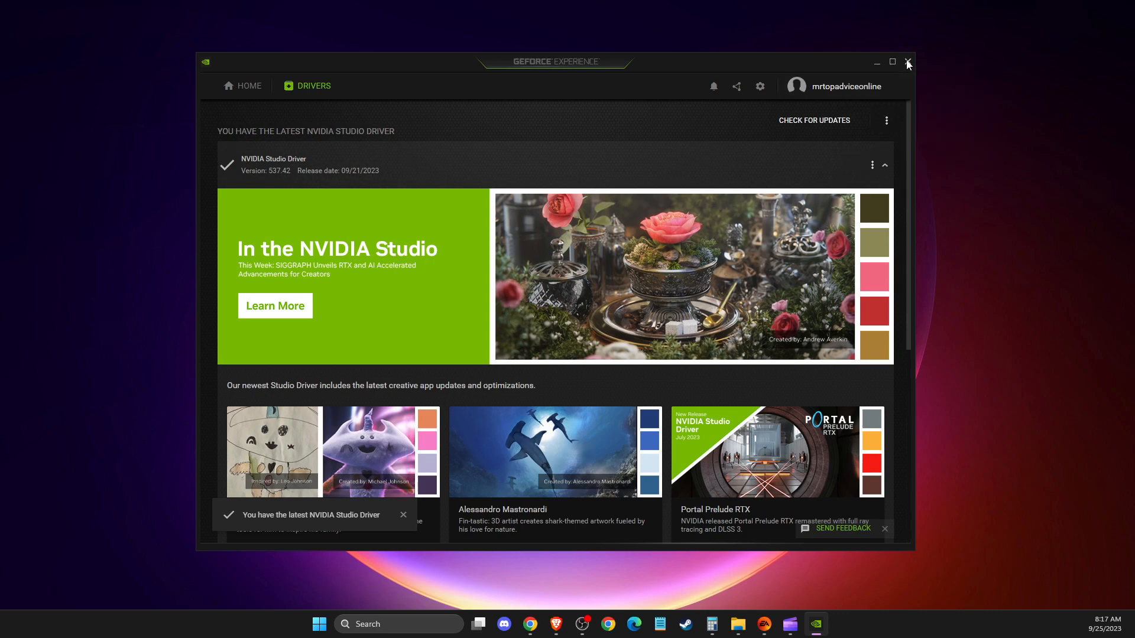
{"action": "left_click", "coordinate": [907, 63]}
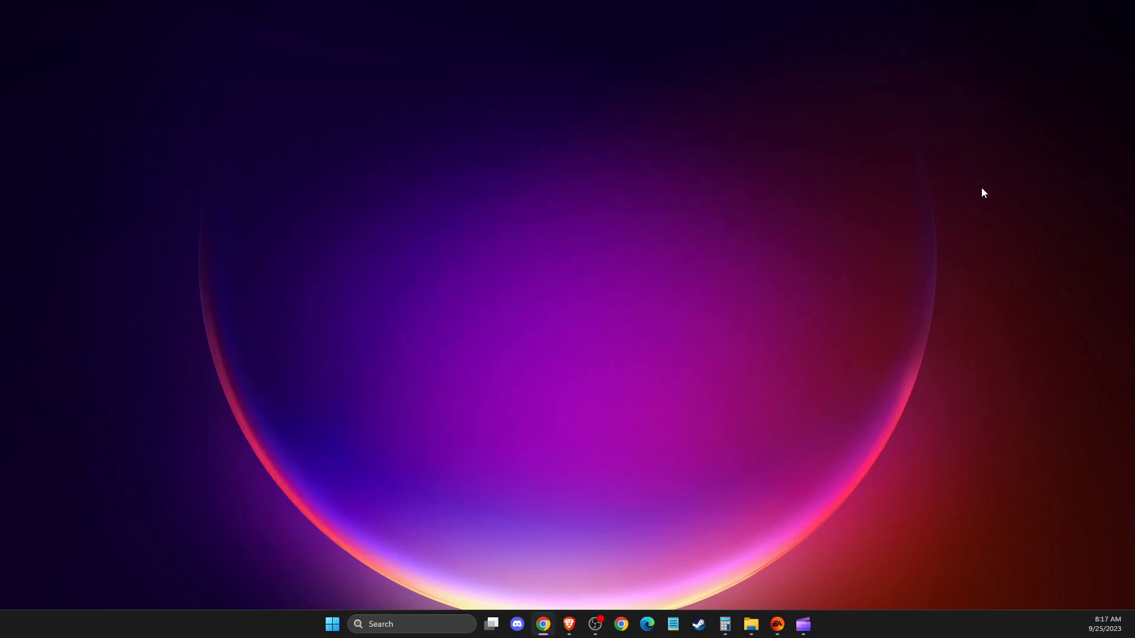
{"action": "mouse_move", "coordinate": [862, 348]}
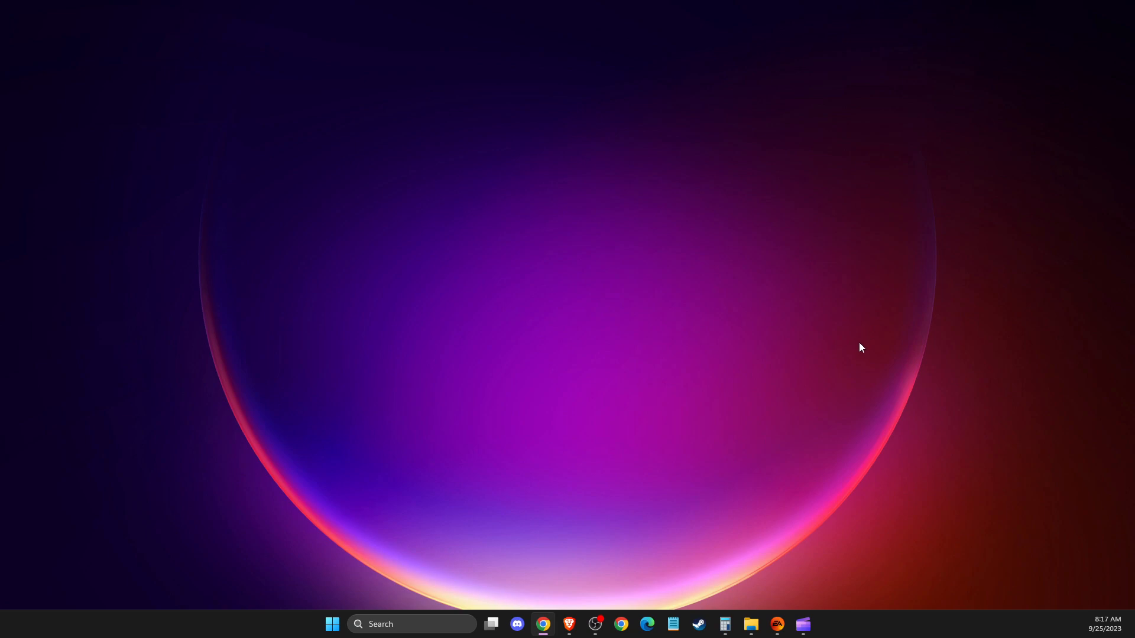
{"action": "mouse_move", "coordinate": [581, 447]}
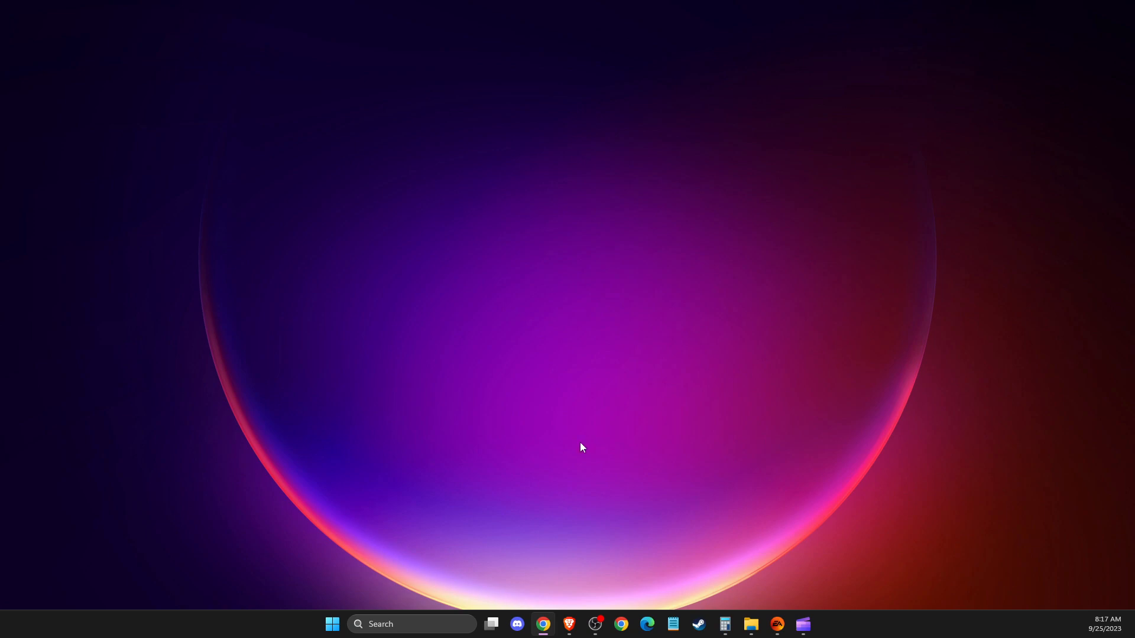
In Device Manager, attempt a driver update for the GeForce RTX 3070, accept the already-installed result, and close
{"action": "type", "text": "Device Manager"}
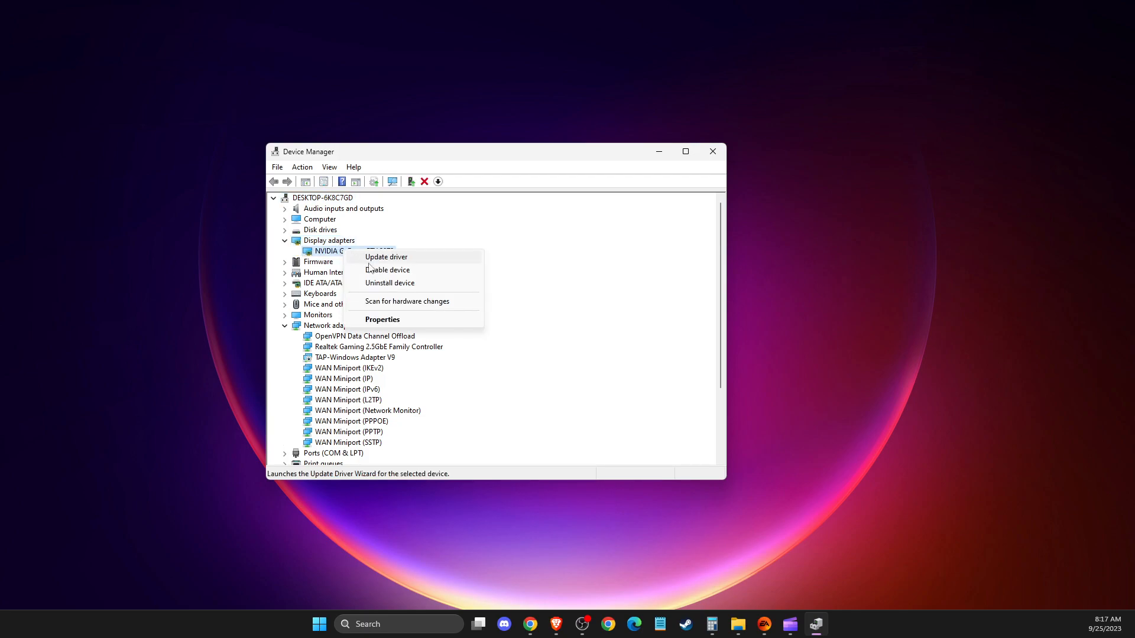
{"action": "left_click", "coordinate": [385, 257]}
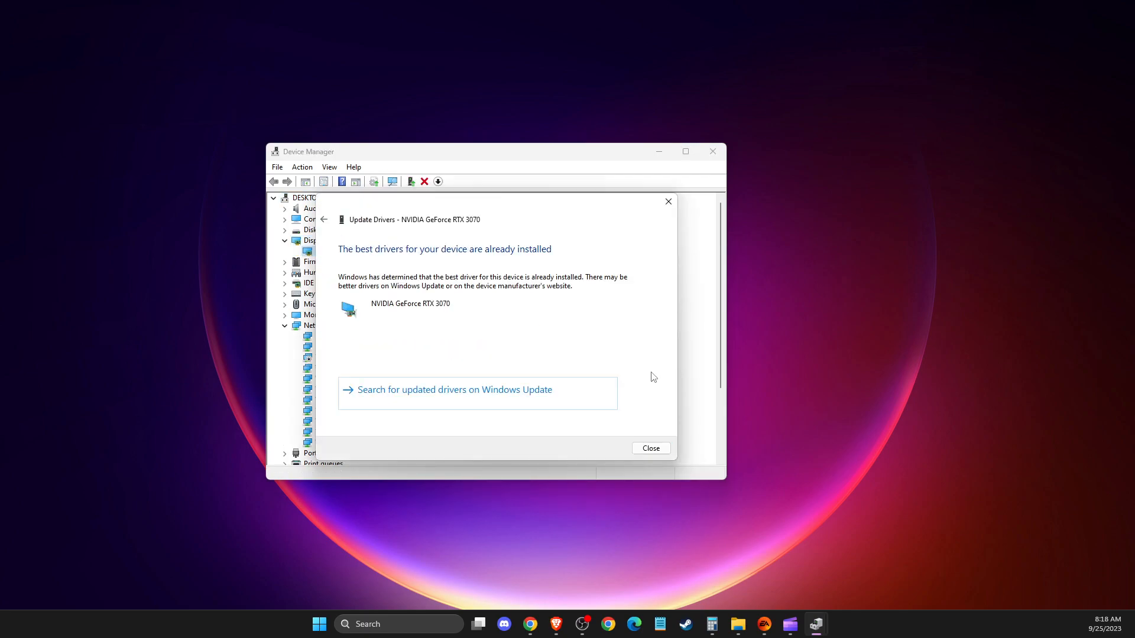
{"action": "left_click", "coordinate": [649, 448]}
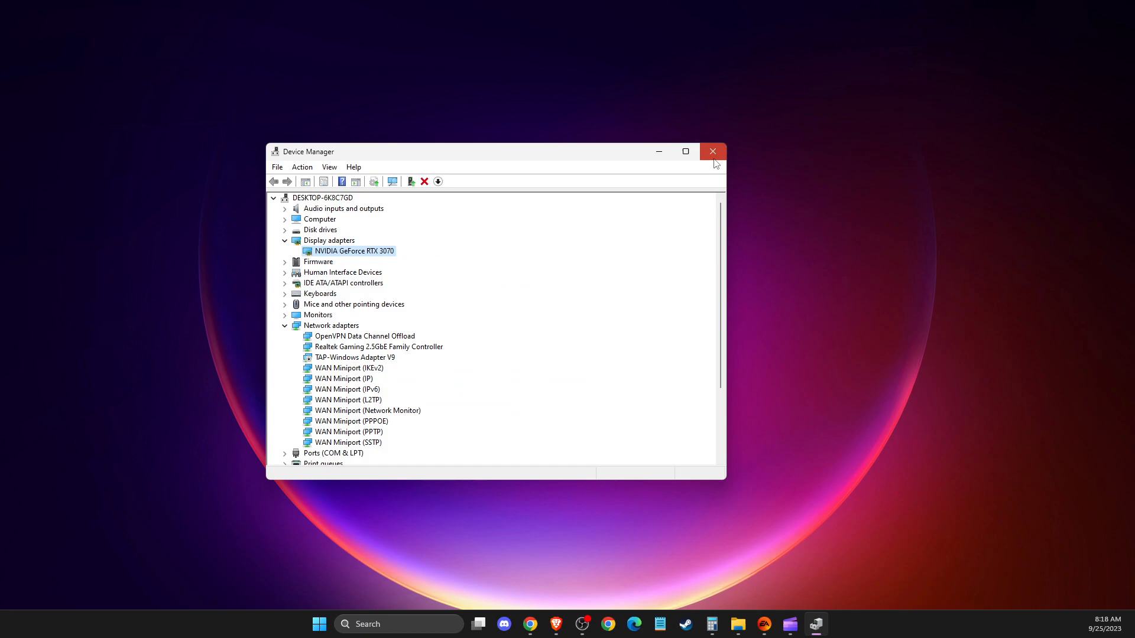
{"action": "left_click", "coordinate": [712, 151]}
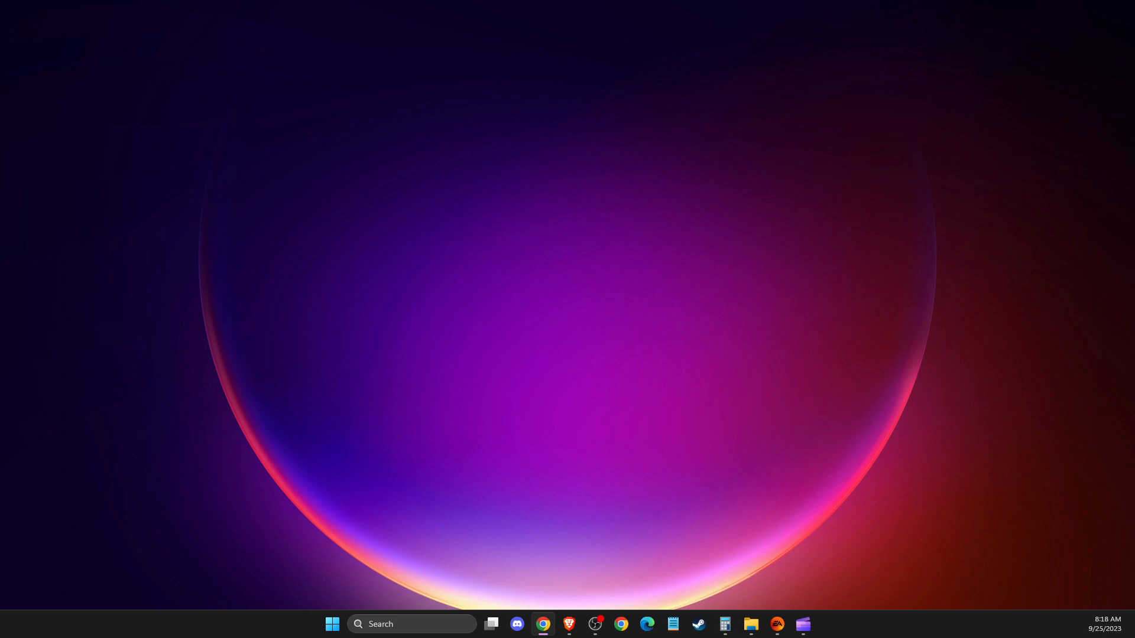
{"action": "mouse_move", "coordinate": [1120, 350]}
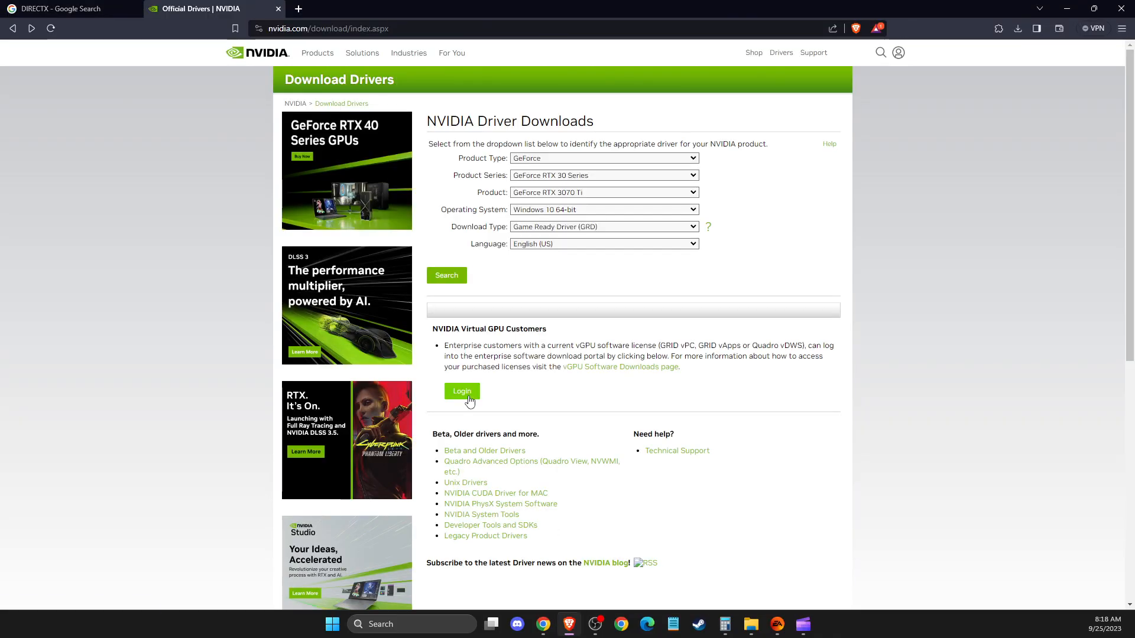
From the DirectX search results, download the End-User Runtime Web Installer and save dxwebsetup.exe to the desktop
{"action": "left_click", "coordinate": [62, 8]}
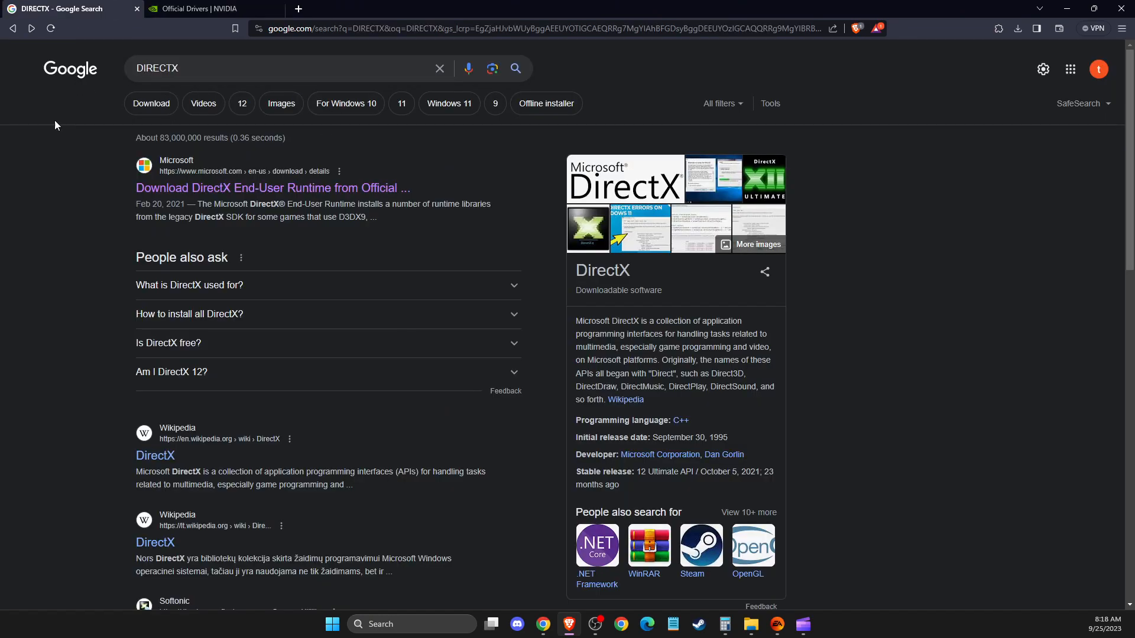
{"action": "mouse_move", "coordinate": [227, 191]}
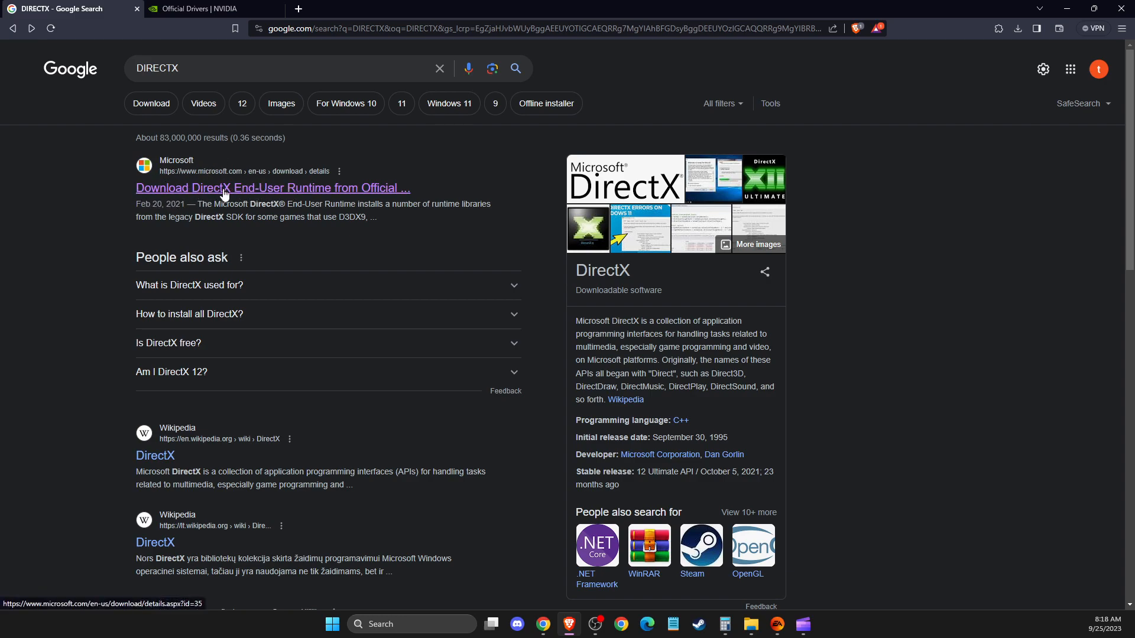
{"action": "left_click", "coordinate": [272, 188]}
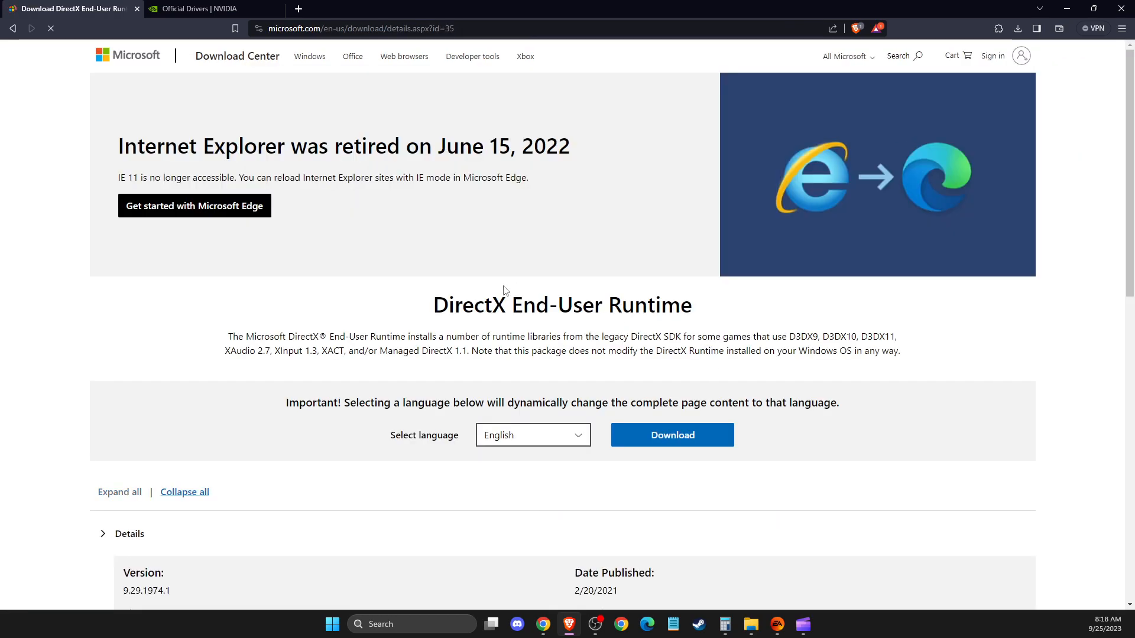
{"action": "left_click", "coordinate": [672, 435]}
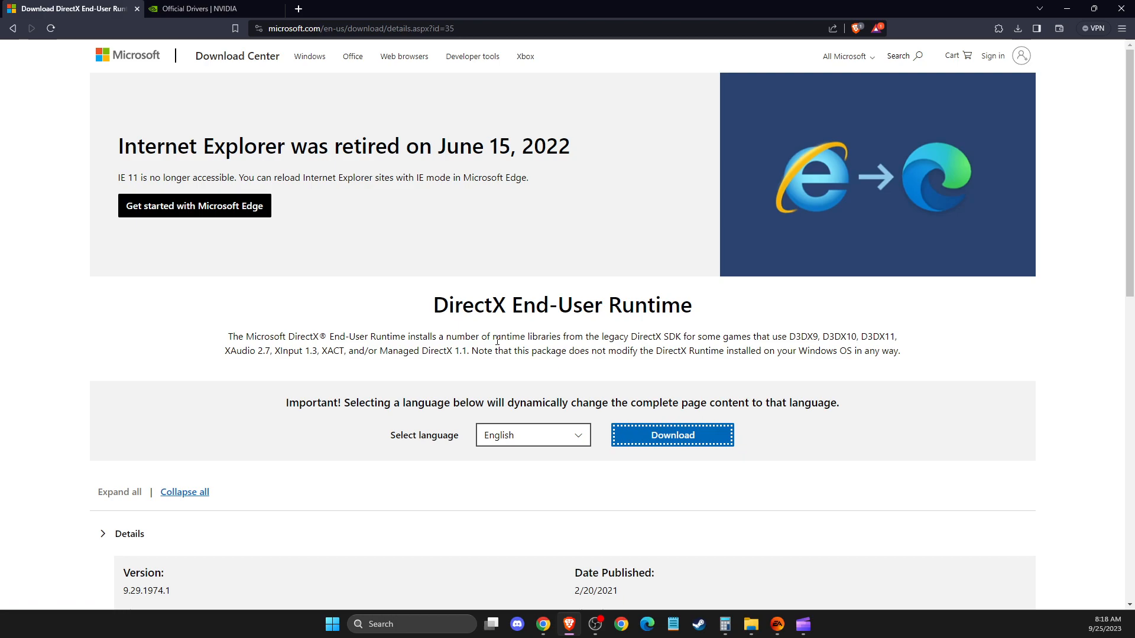
{"action": "left_click", "coordinate": [672, 435]}
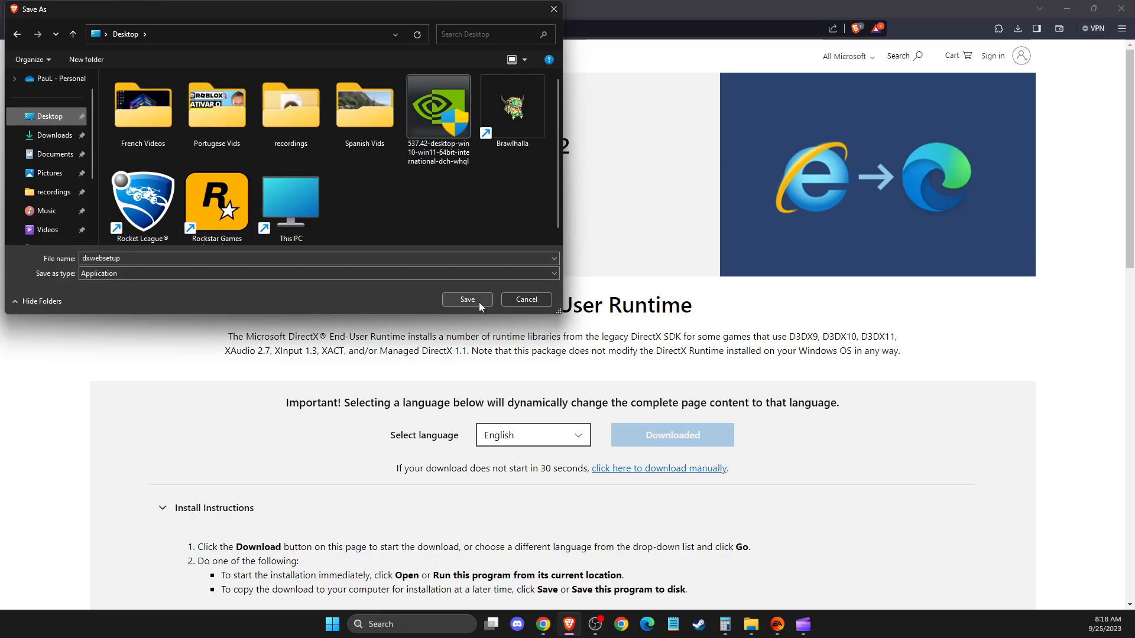
{"action": "left_click", "coordinate": [467, 299]}
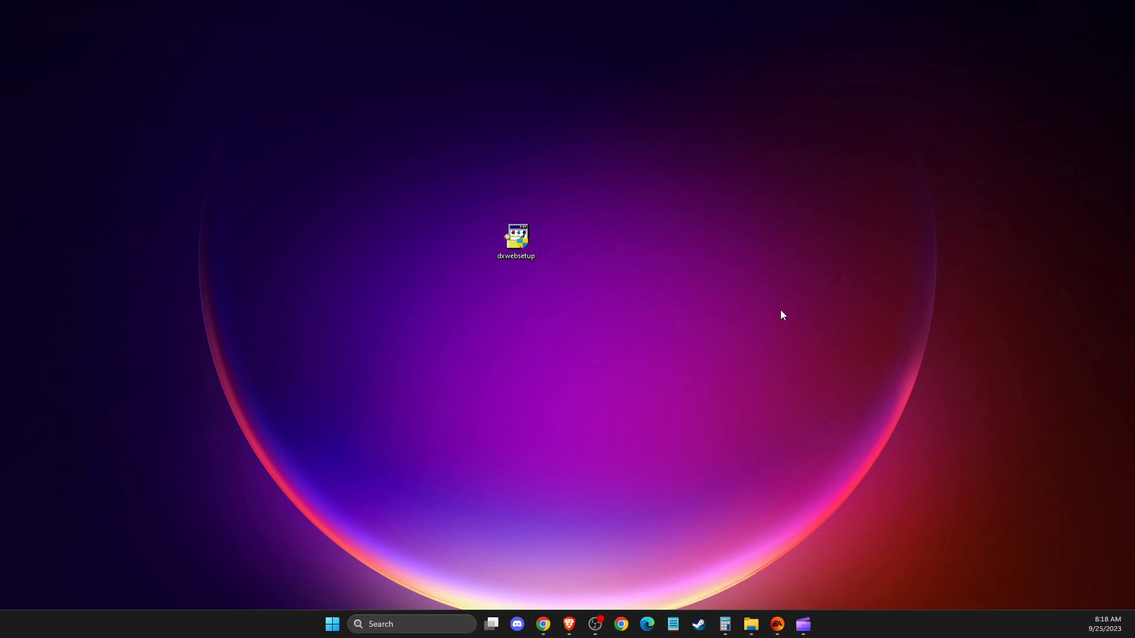
Run dxwebsetup with the Bing Bar declined through to Installation Complete and finish
{"action": "double_click", "coordinate": [516, 238]}
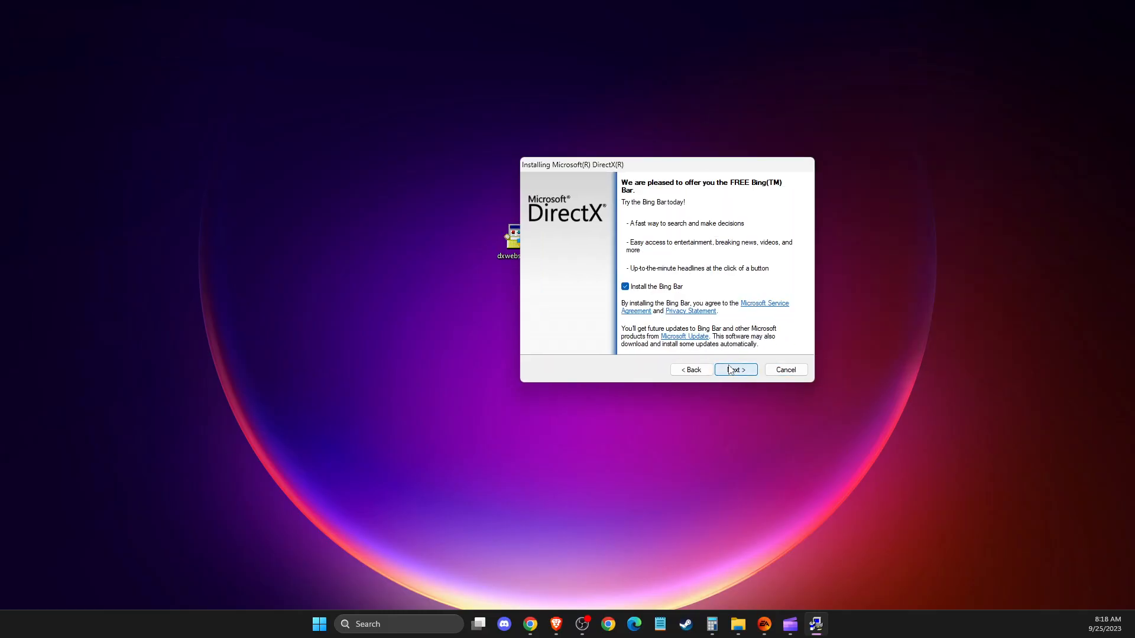
{"action": "left_click", "coordinate": [624, 287]}
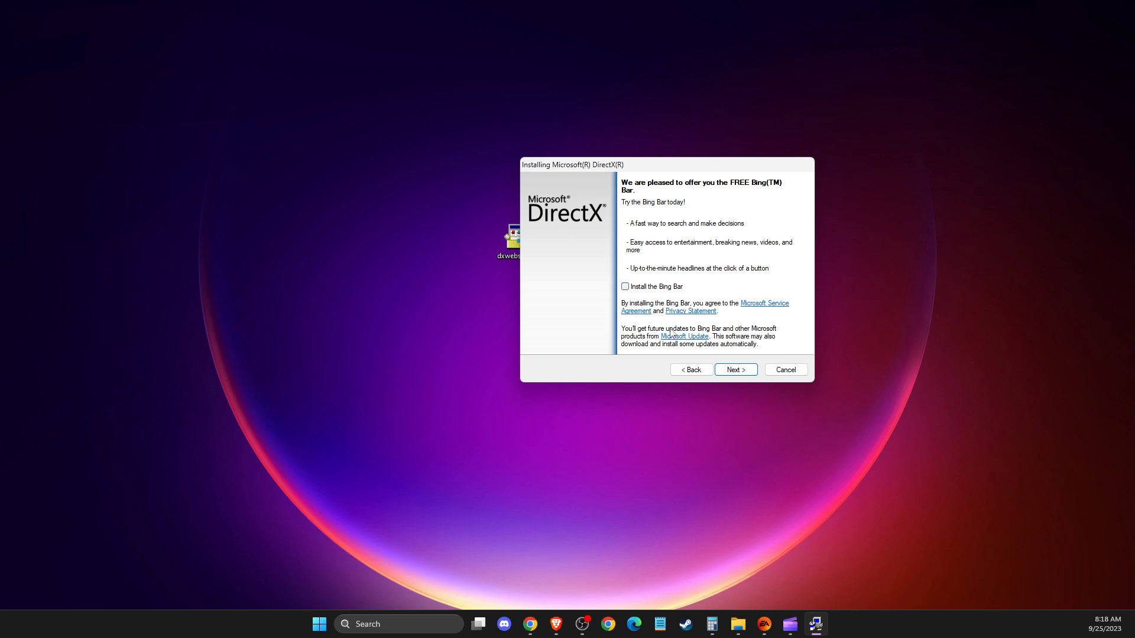
{"action": "left_click", "coordinate": [735, 370]}
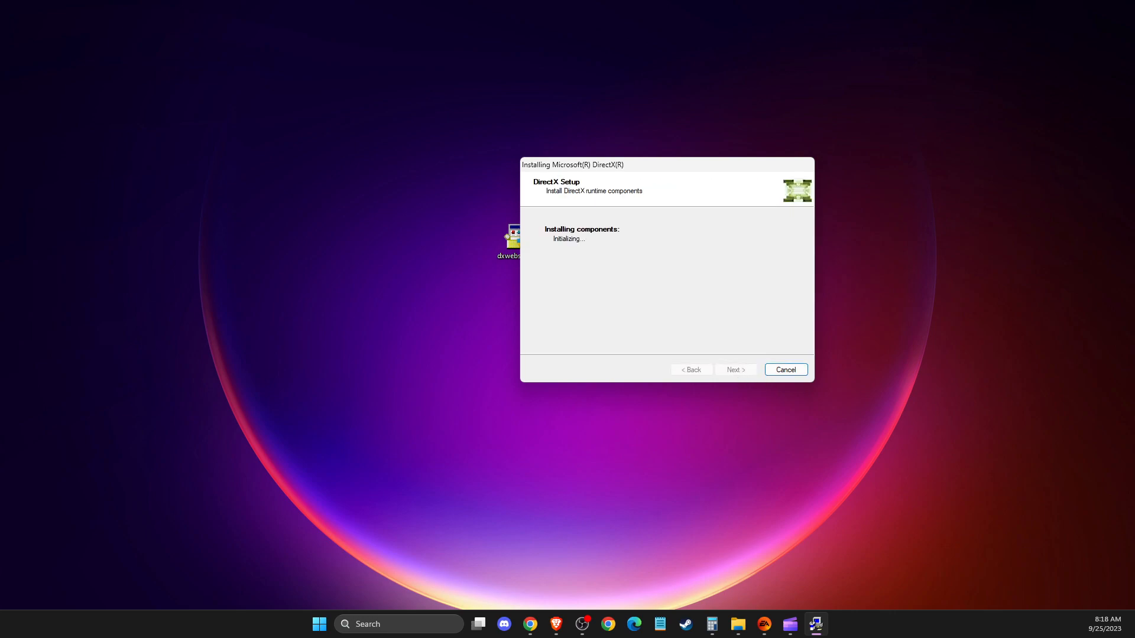
{"action": "mouse_move", "coordinate": [774, 176]}
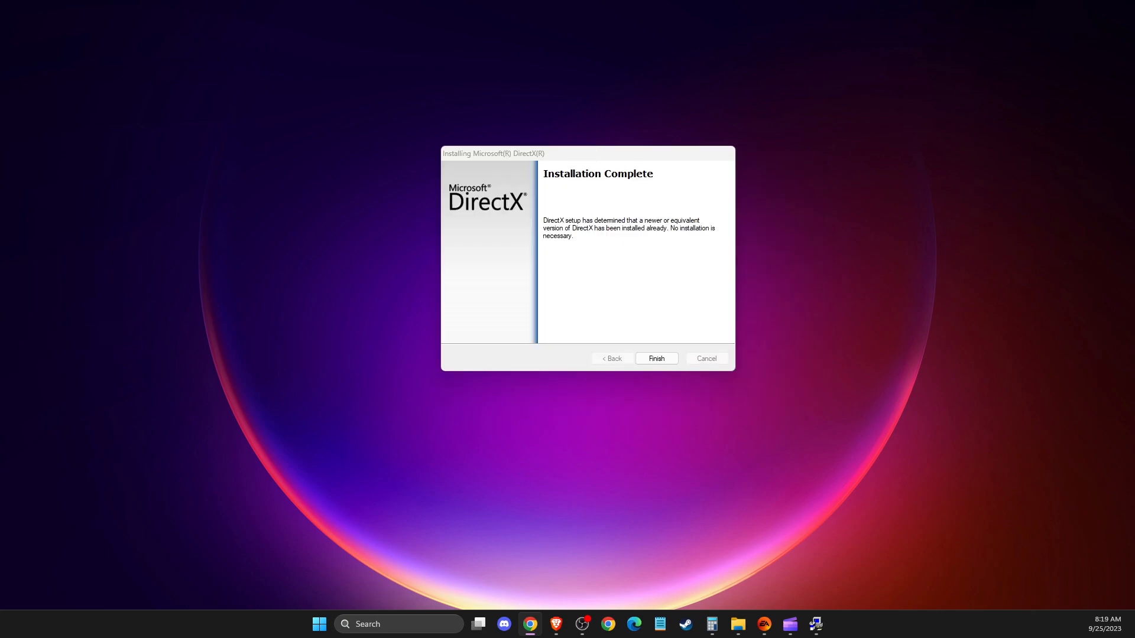
{"action": "mouse_move", "coordinate": [608, 306]}
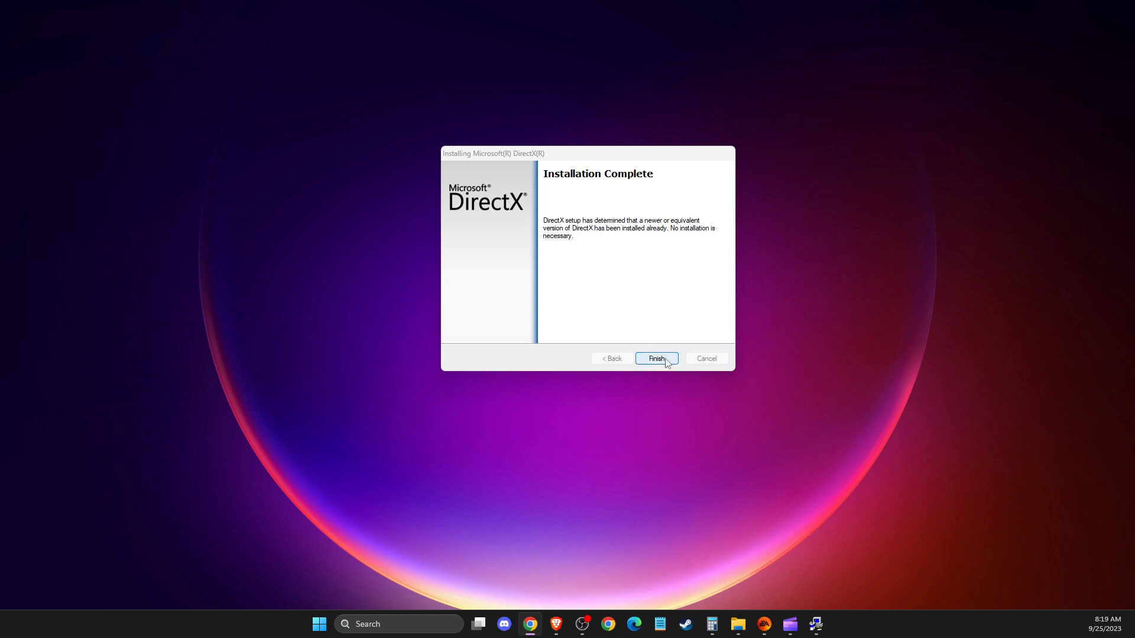
{"action": "left_click", "coordinate": [656, 358]}
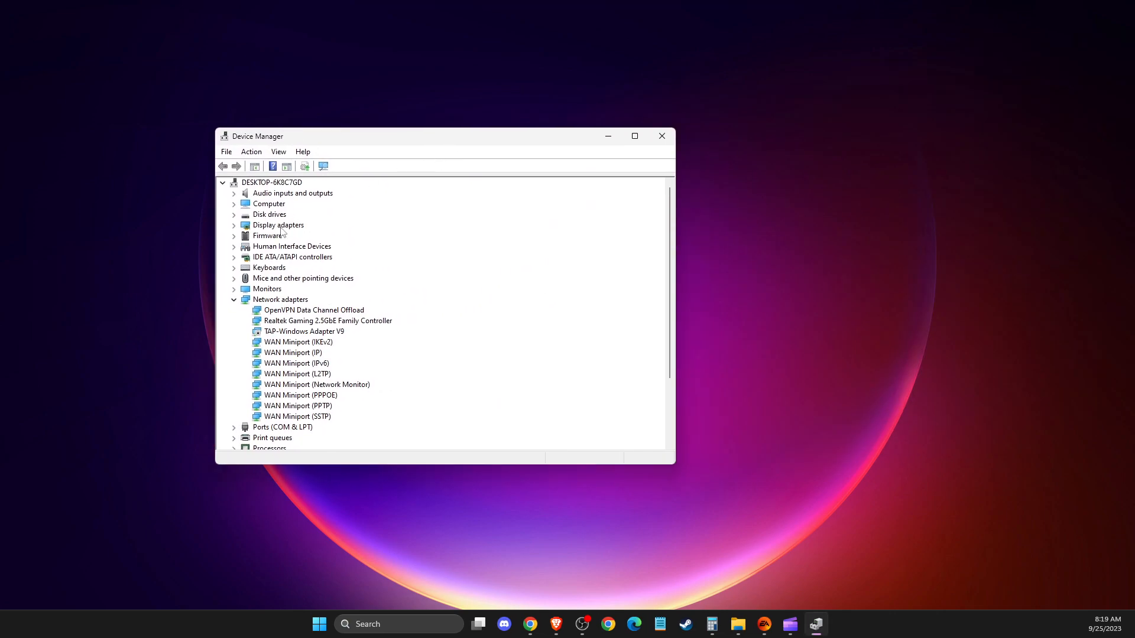
Uninstall the NVIDIA GeForce RTX 3070 under Display adapters, confirm, and close Device Manager
{"action": "right_click", "coordinate": [304, 235]}
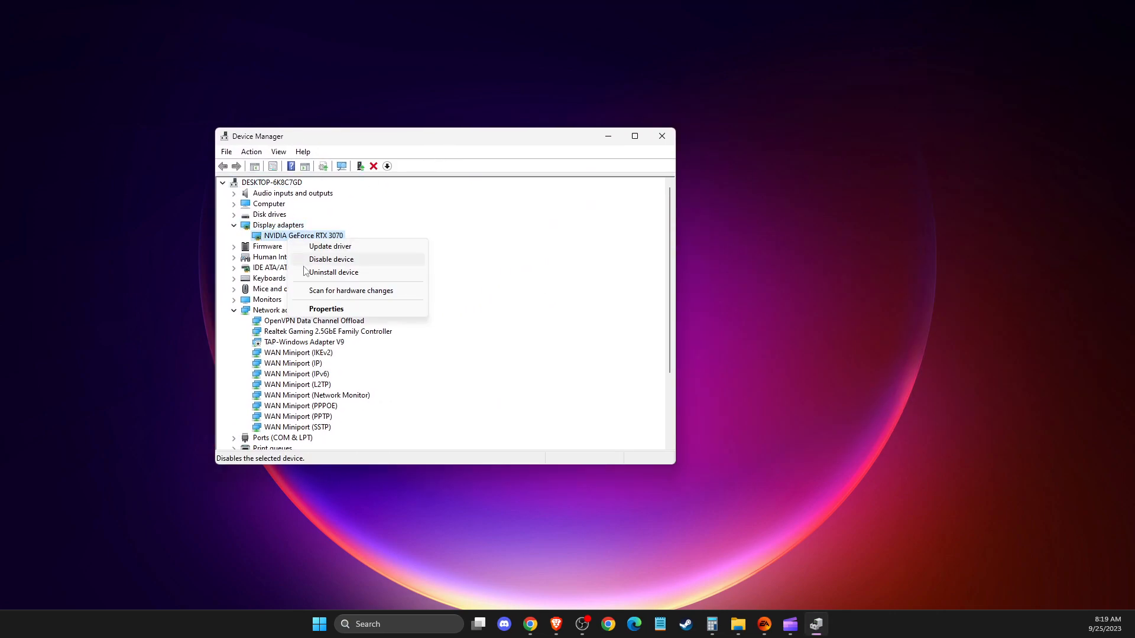
{"action": "left_click", "coordinate": [333, 272]}
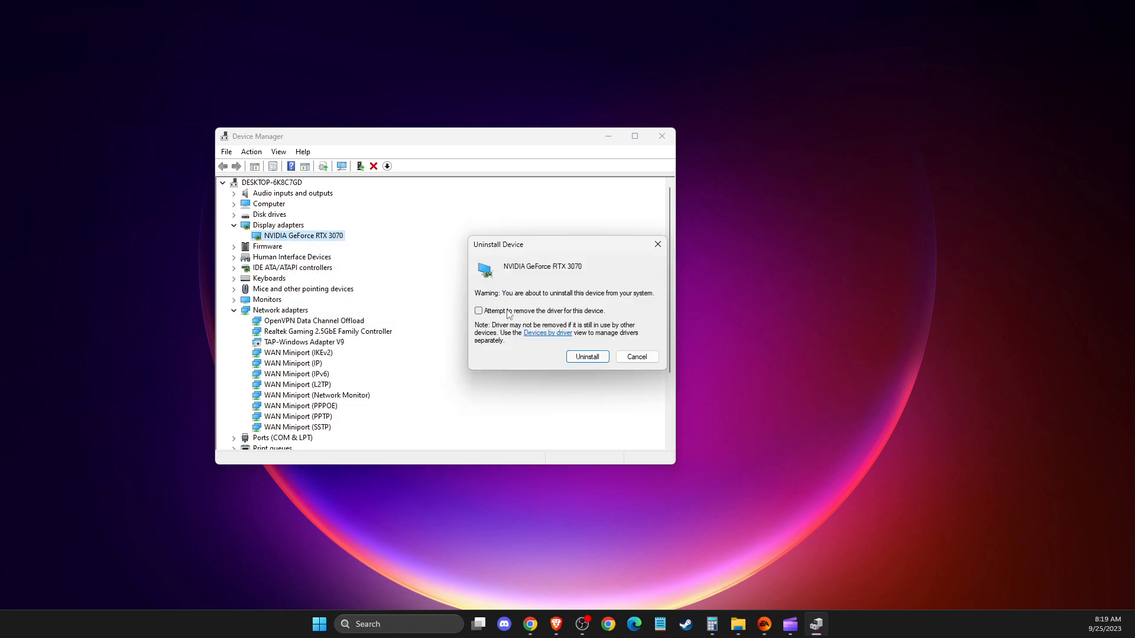
{"action": "left_click", "coordinate": [637, 356]}
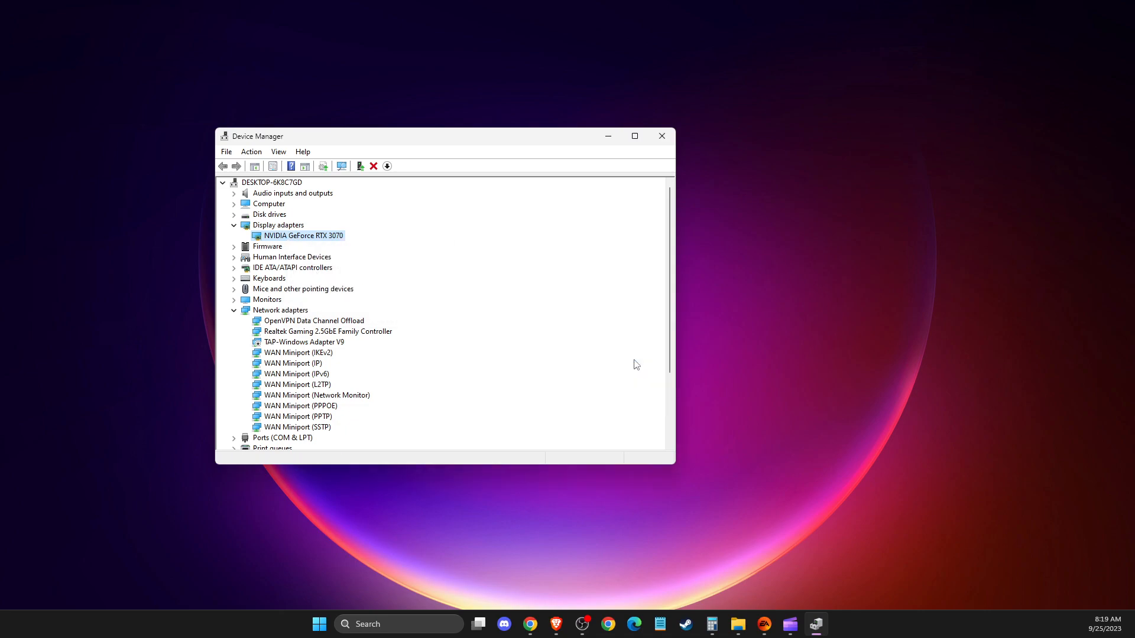
{"action": "left_click", "coordinate": [660, 136]}
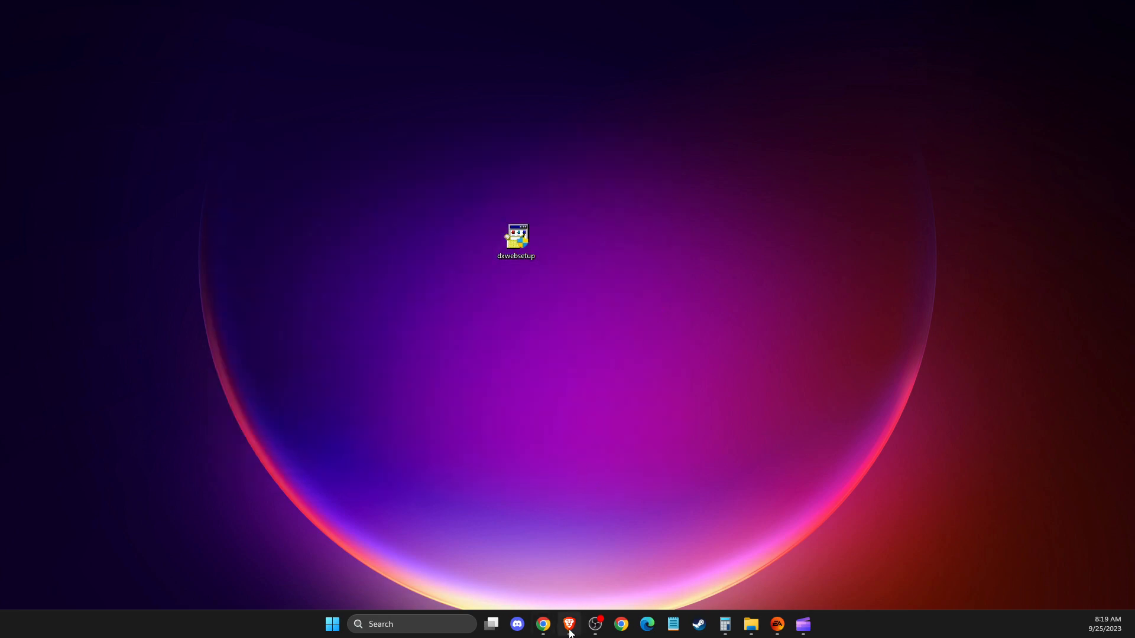
Search NVIDIA's site for the RTX 3070 Ti Windows 10 64-bit Game Ready Driver and download the 537.42 installer
{"action": "left_click", "coordinate": [569, 624]}
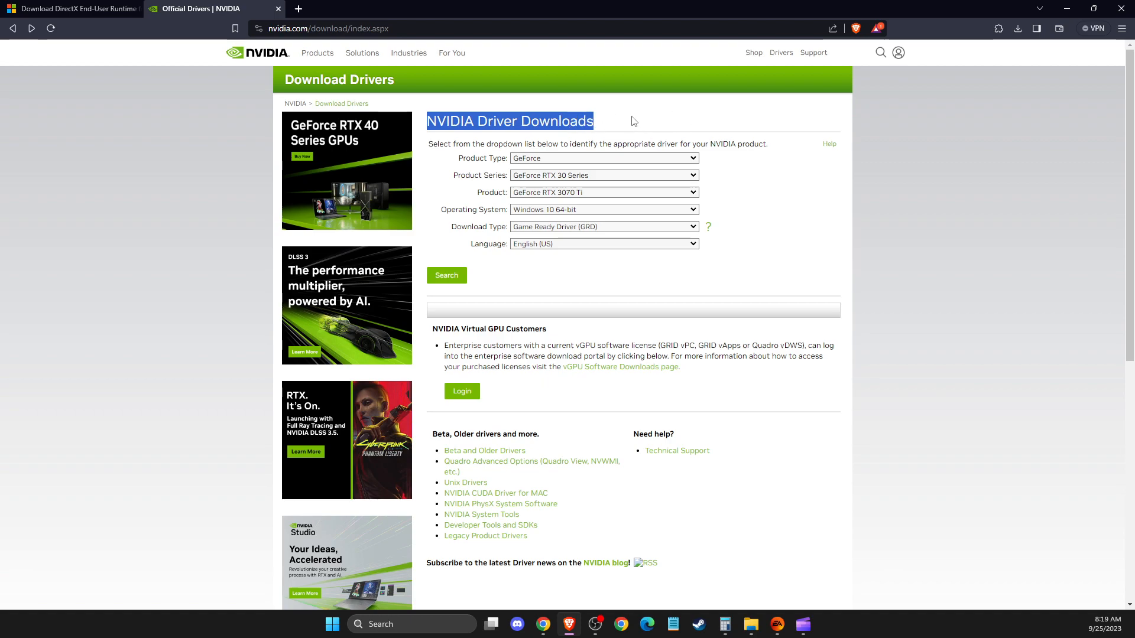
{"action": "mouse_move", "coordinate": [521, 163]}
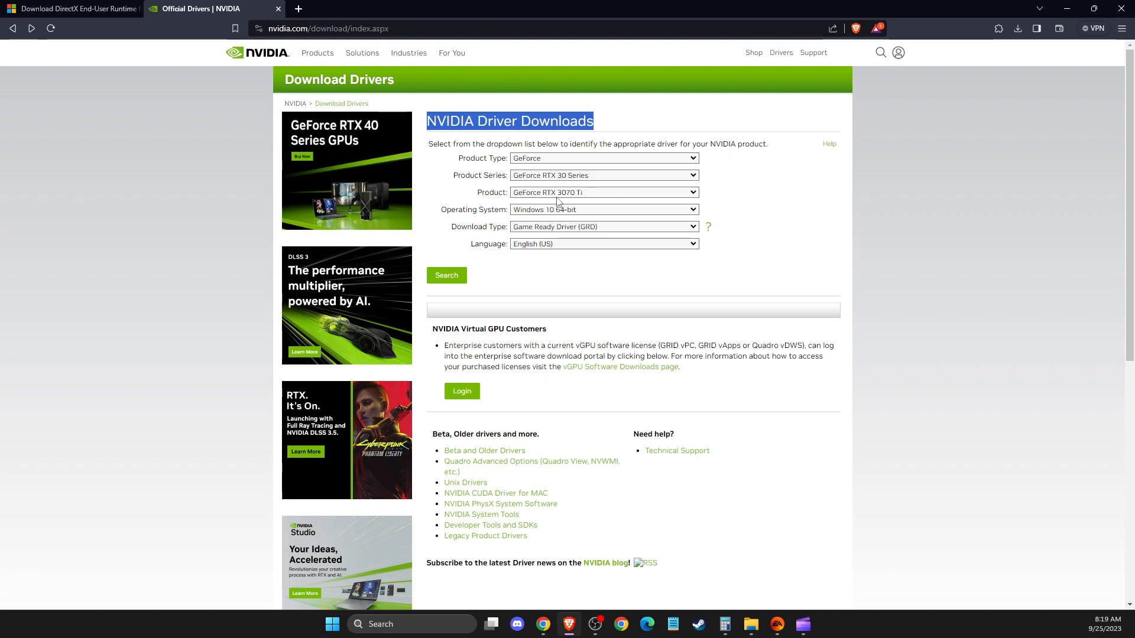
{"action": "mouse_move", "coordinate": [583, 201]}
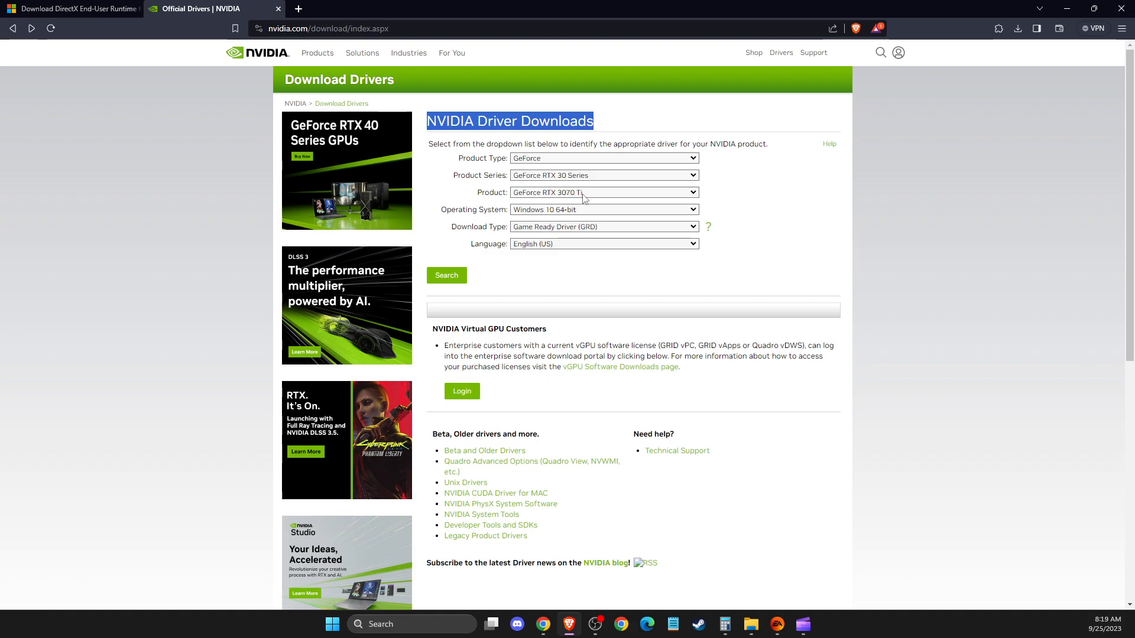
{"action": "mouse_move", "coordinate": [514, 208]}
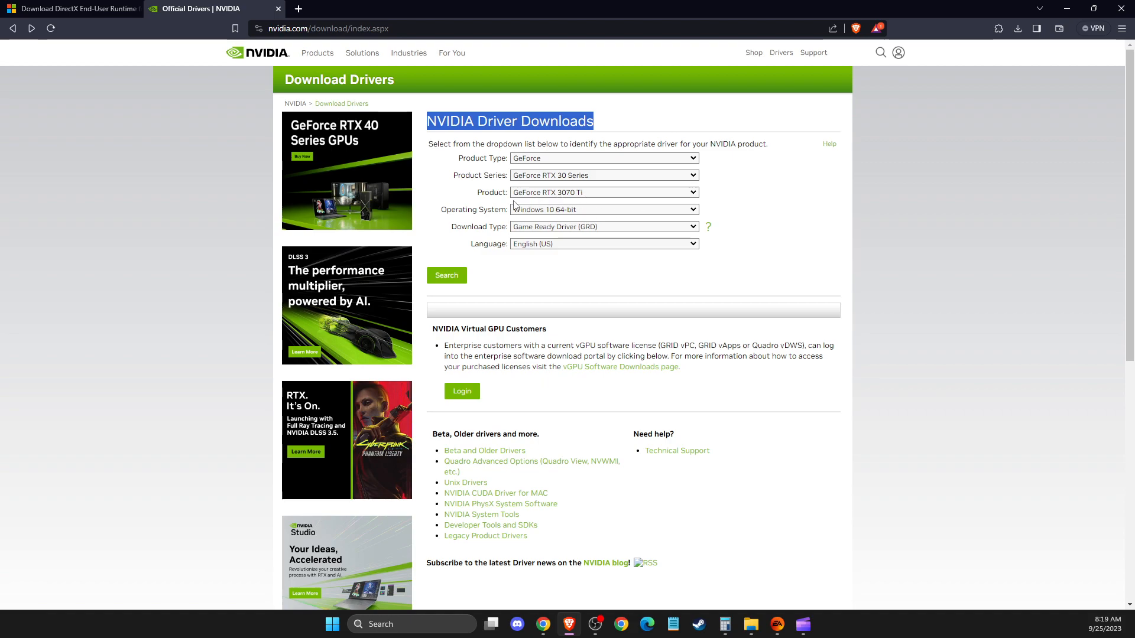
{"action": "mouse_move", "coordinate": [523, 225]}
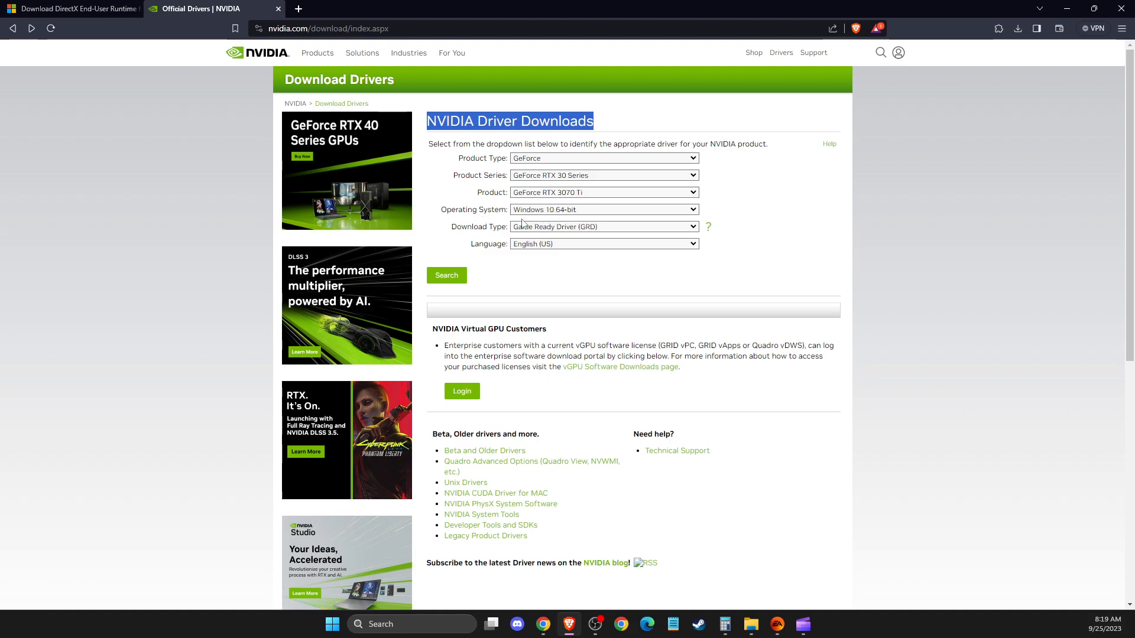
{"action": "left_click", "coordinate": [446, 276]}
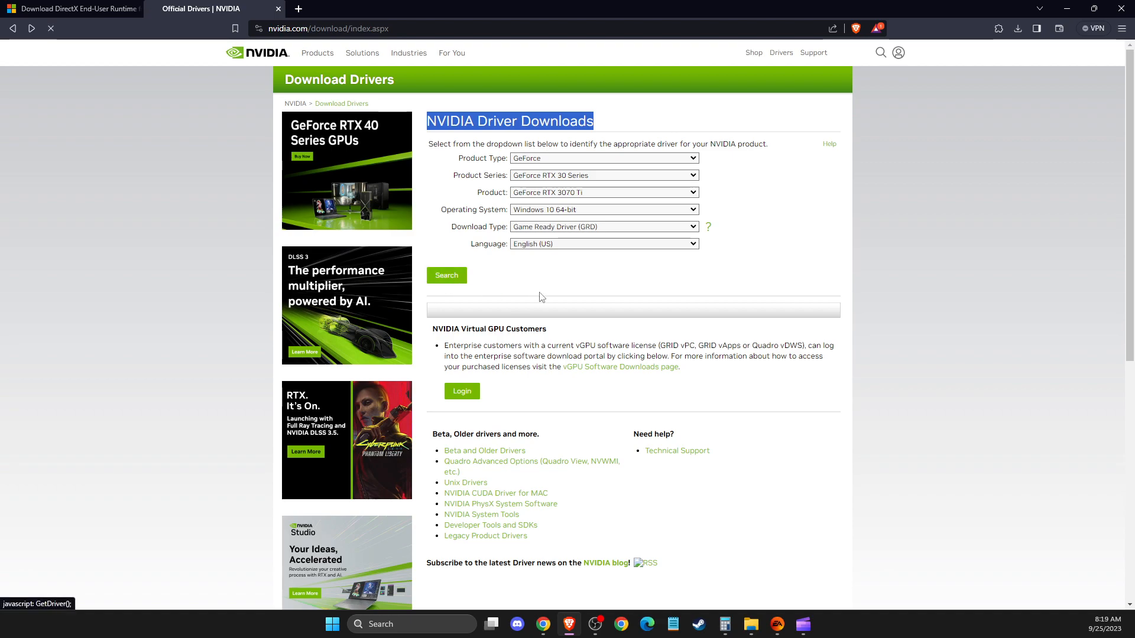
{"action": "left_click", "coordinate": [446, 275]}
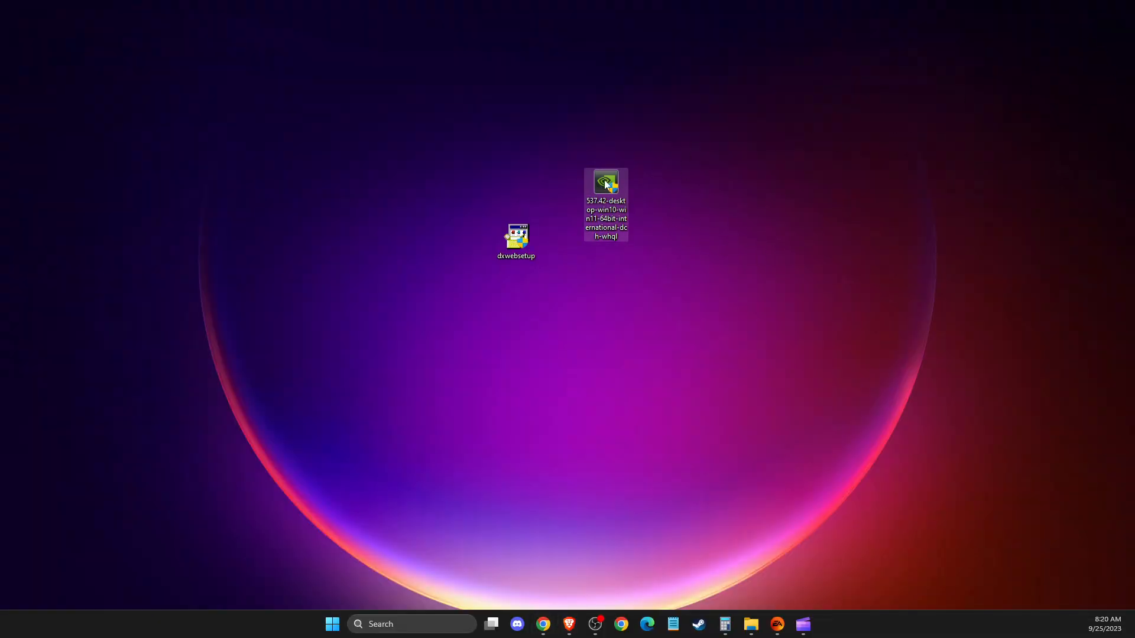
Launch the 537.42 driver package from the desktop and start extracting to the default folder
{"action": "left_click", "coordinate": [884, 225]}
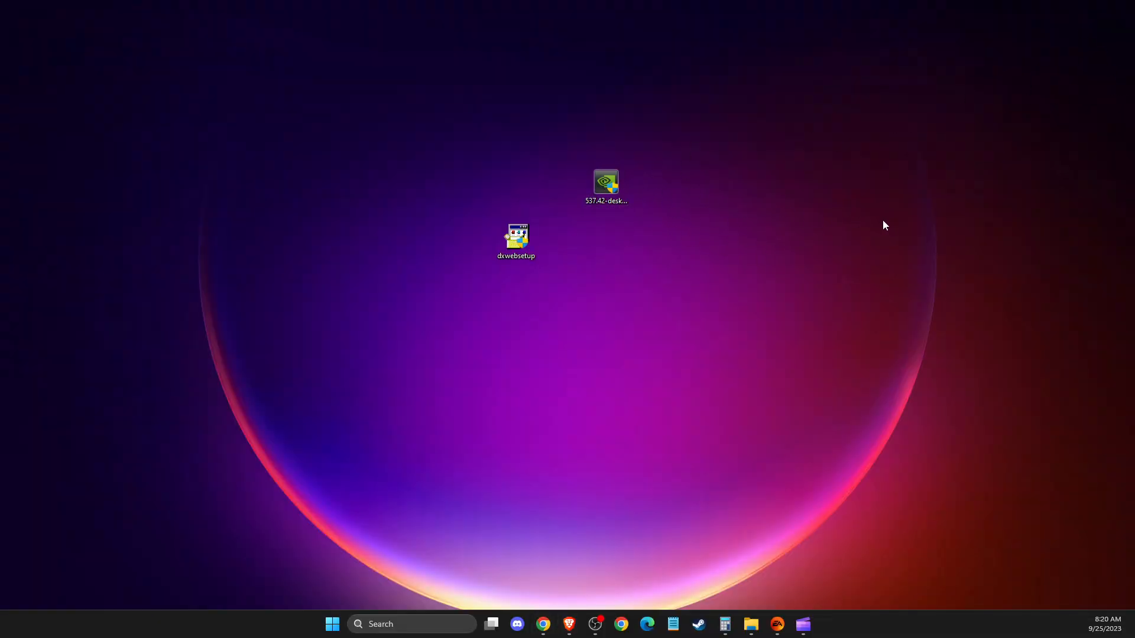
{"action": "double_click", "coordinate": [606, 182]}
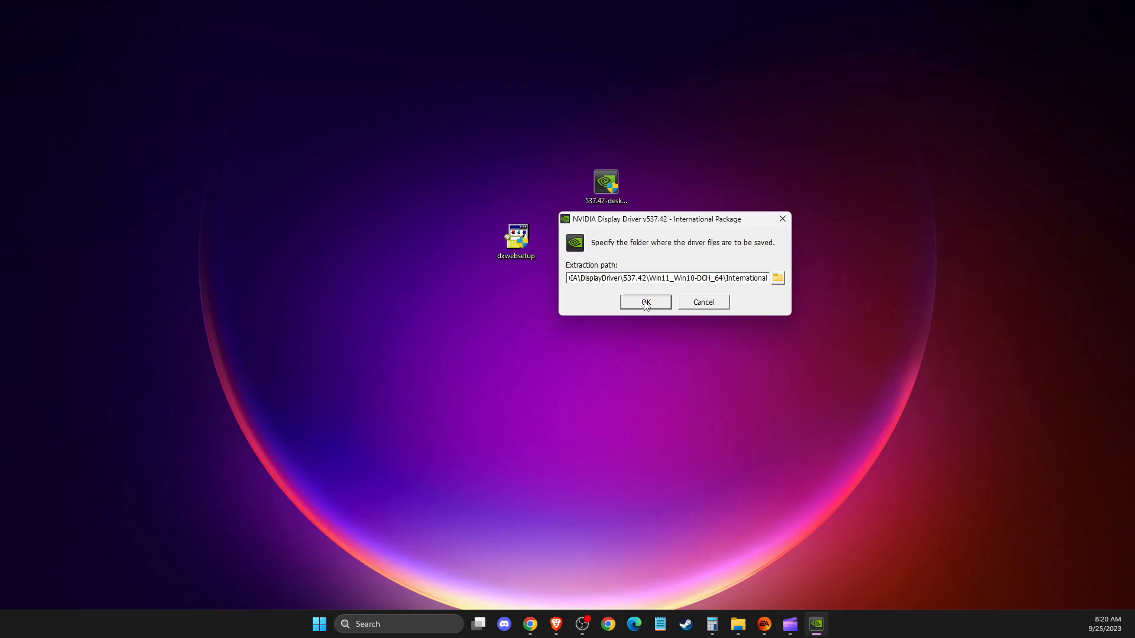
{"action": "left_click", "coordinate": [644, 302]}
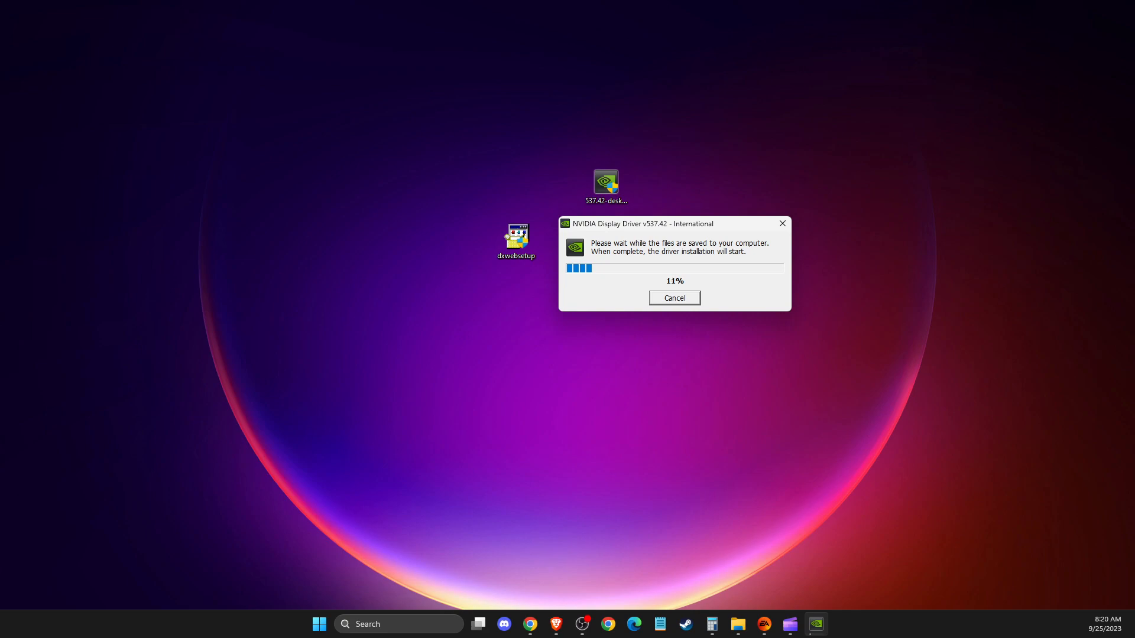
{"action": "mouse_move", "coordinate": [961, 348]}
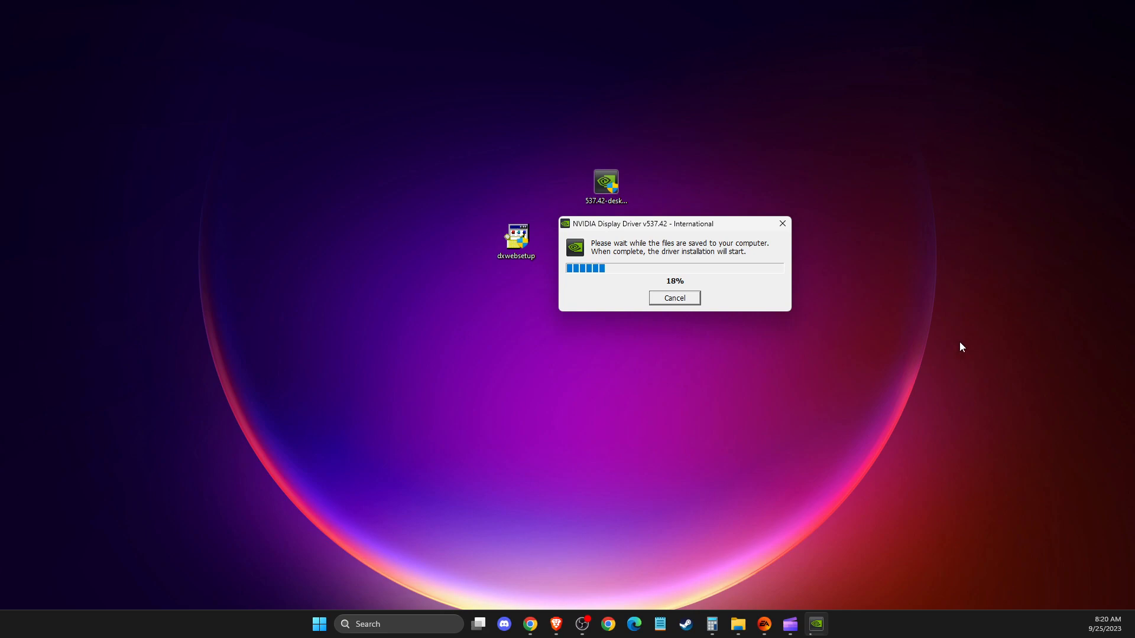